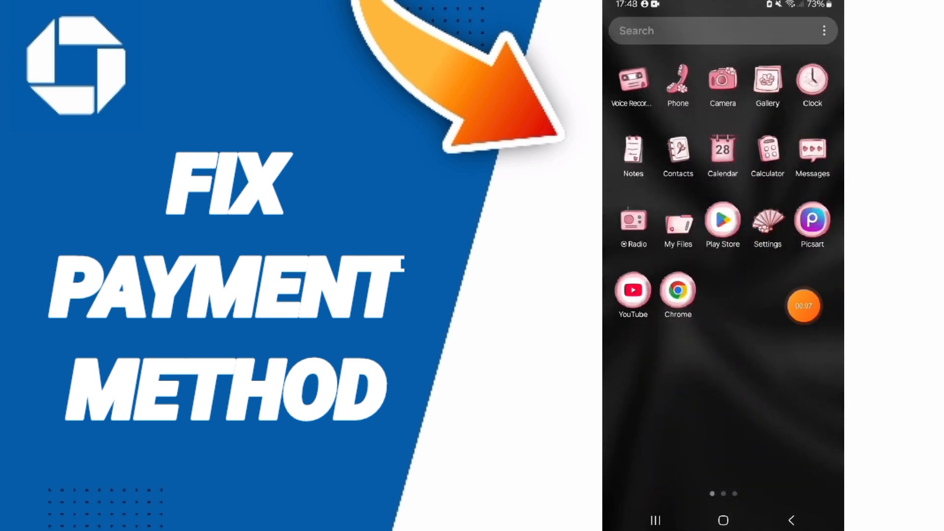
Step: Bring up the installed apps list in Settings and scroll until Chase is visible
click(767, 224)
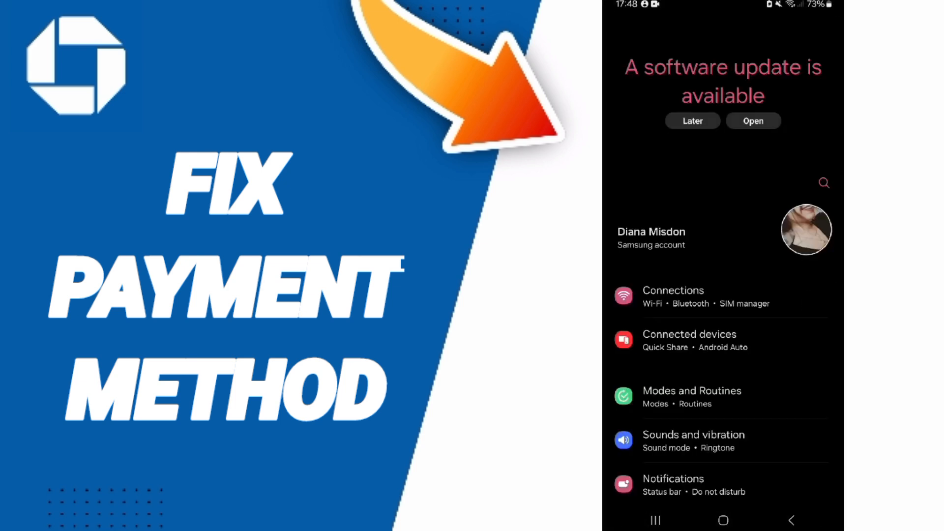
scroll(down, 3)
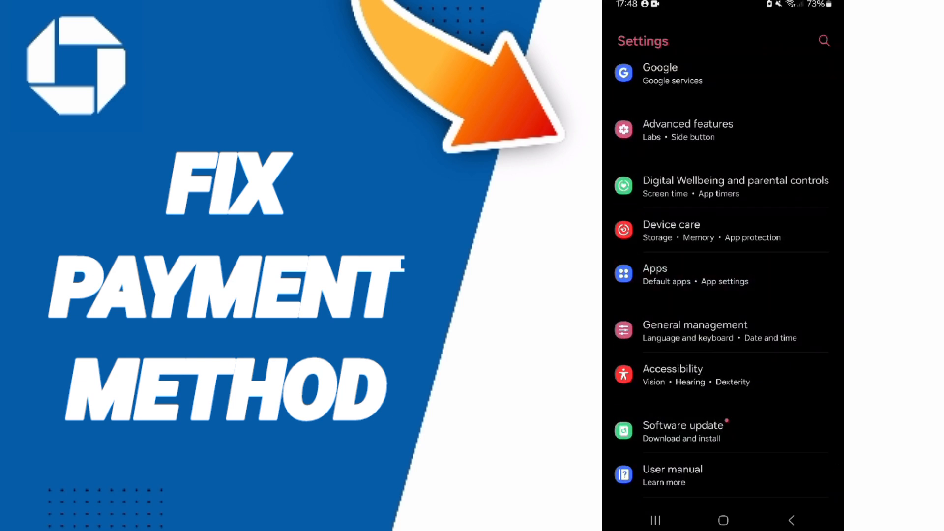
click(655, 275)
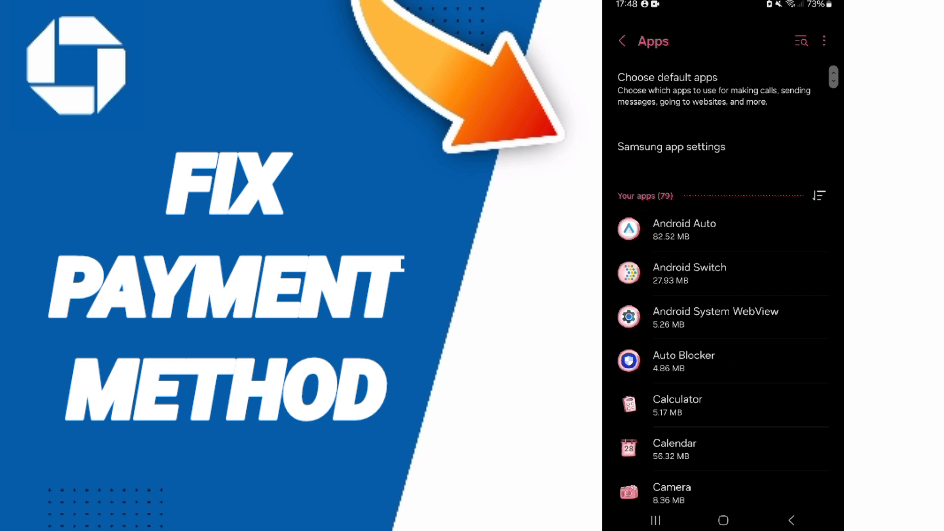
scroll(down, 3)
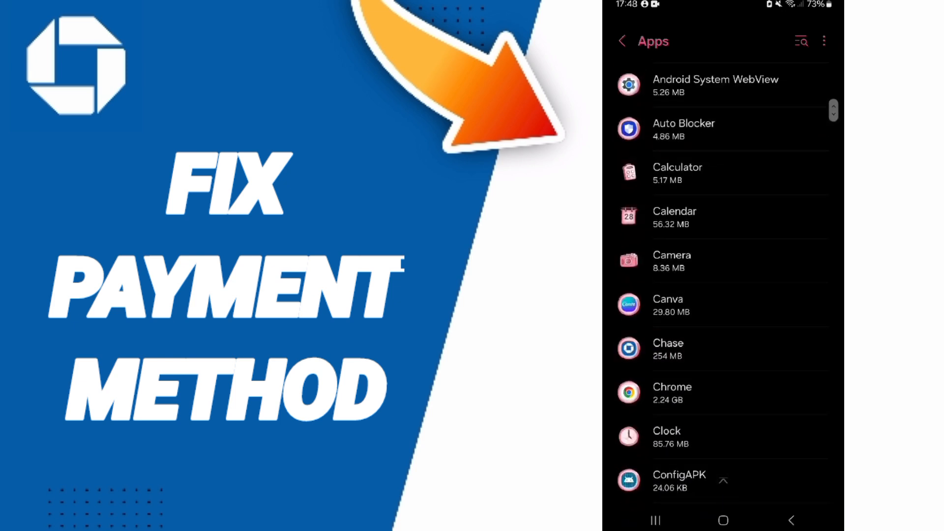
Step: Show Chase's Storage page with App 219 MB, Data 34.97 MB and Cache 0 B
click(667, 348)
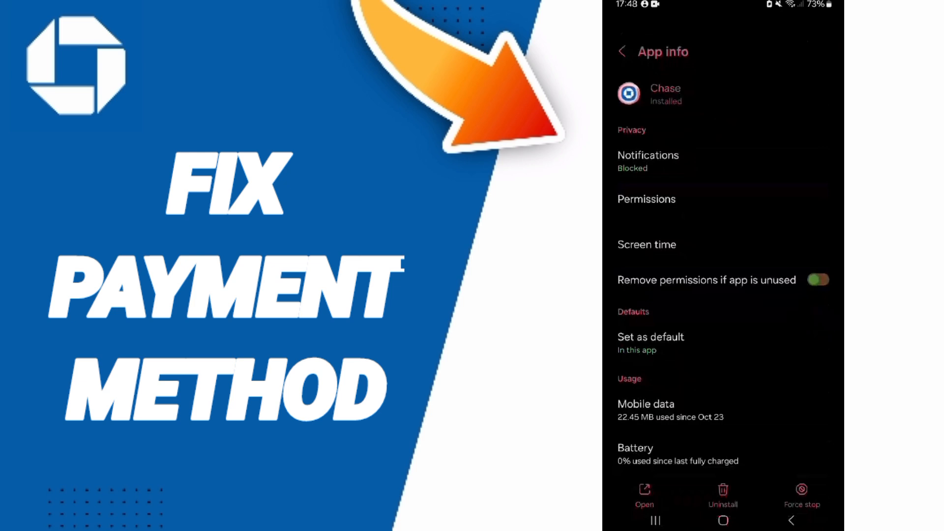
scroll(down, 3)
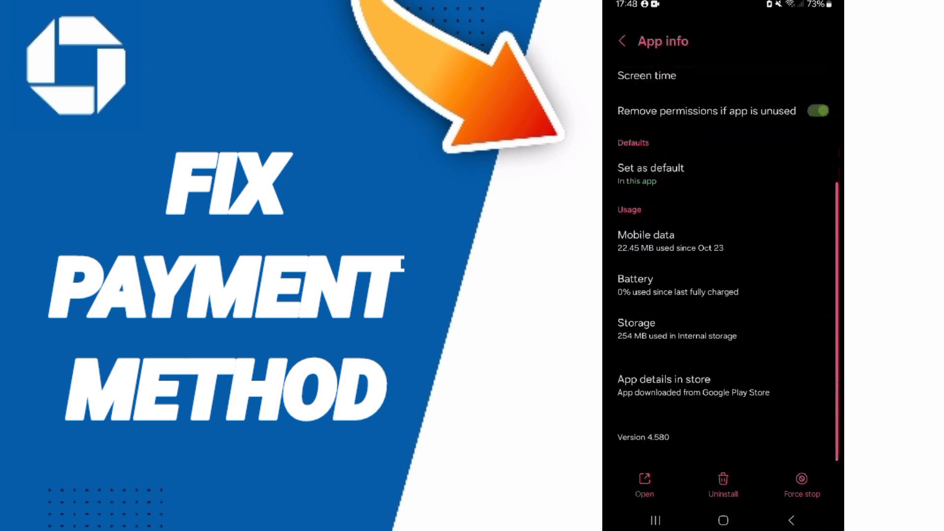
click(802, 485)
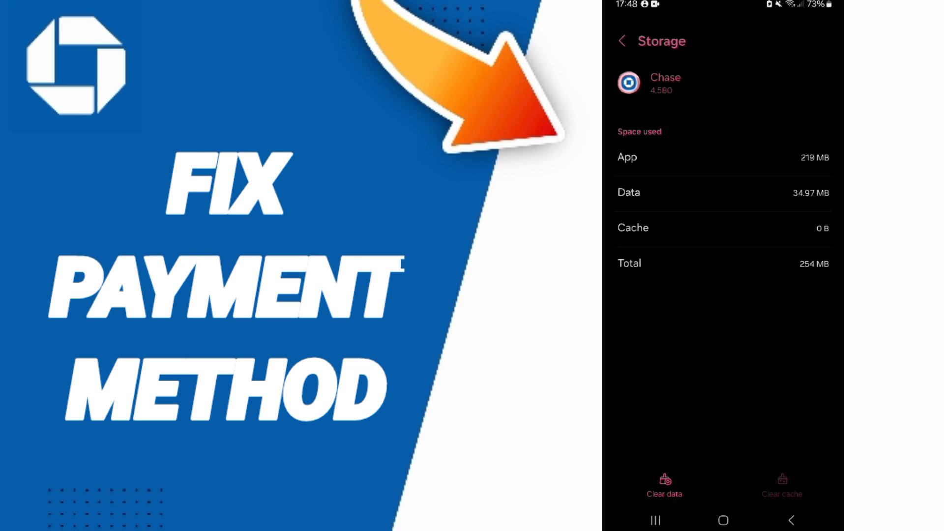
click(664, 487)
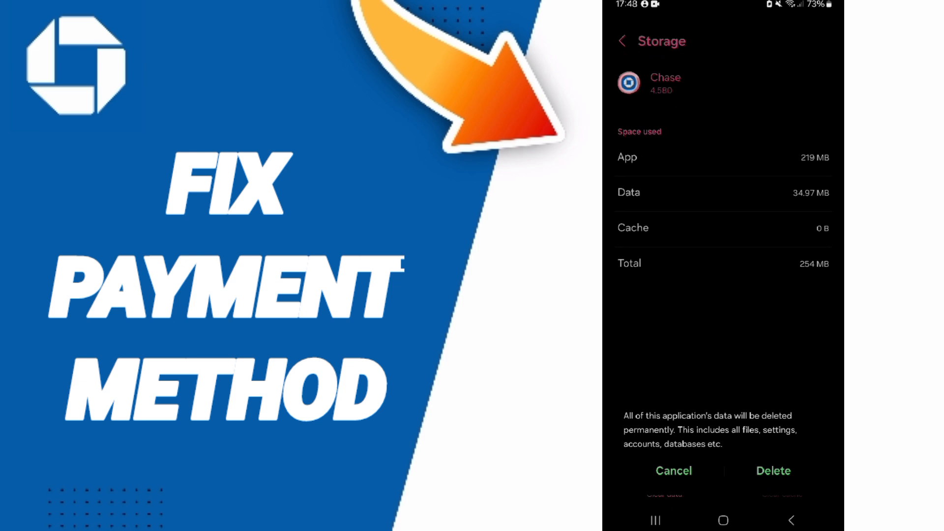
click(672, 471)
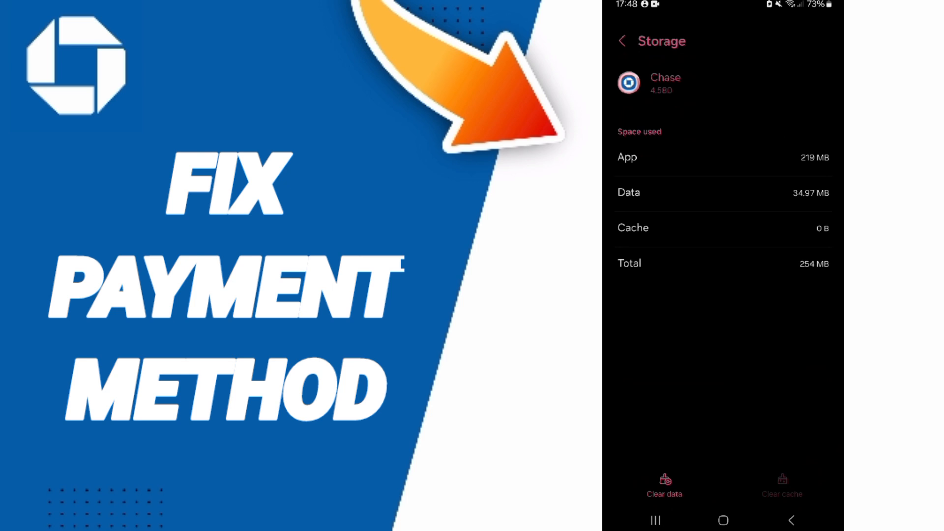